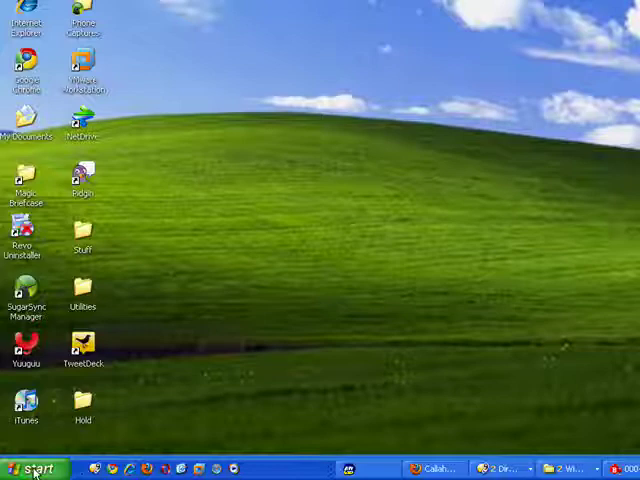
- Launch Control Panel from the Start menu in classic icon view
click(32, 468)
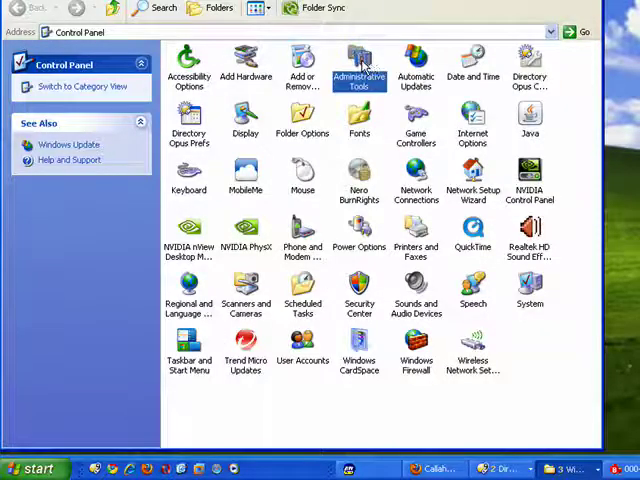
- Launch Computer Management from Administrative Tools
double_click(360, 60)
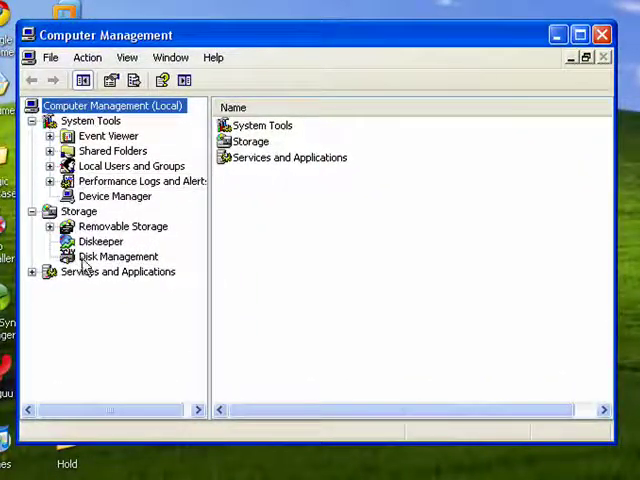
- Select Disk Management under Storage to list the volumes, including DOC'S DRIVE (G:)
click(118, 256)
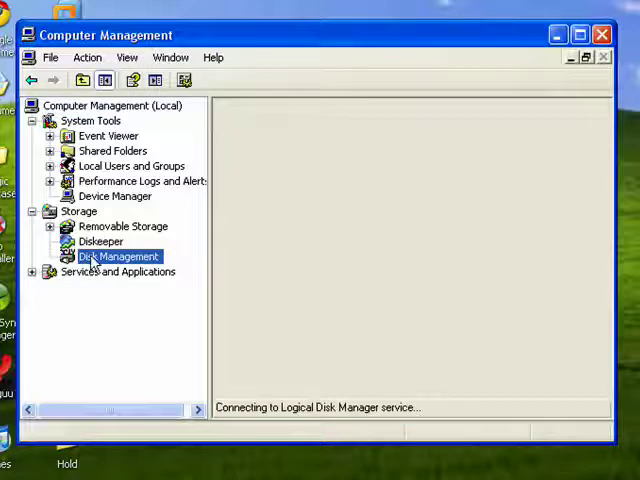
click(116, 256)
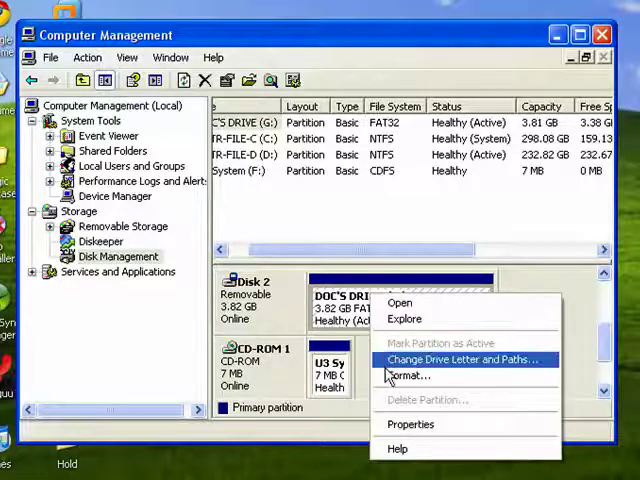
mouse_move(408, 376)
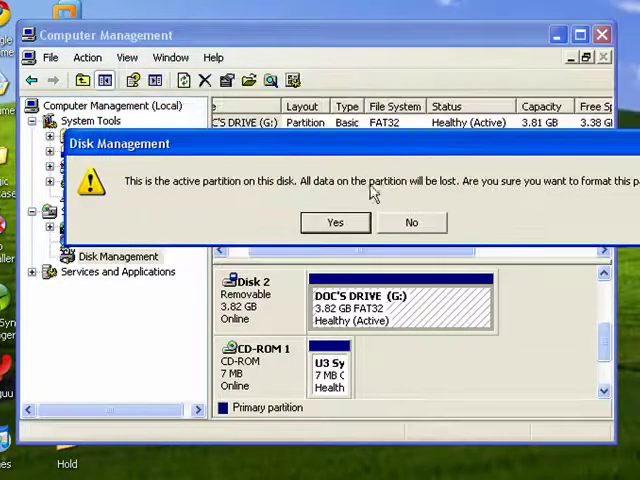
mouse_move(396, 184)
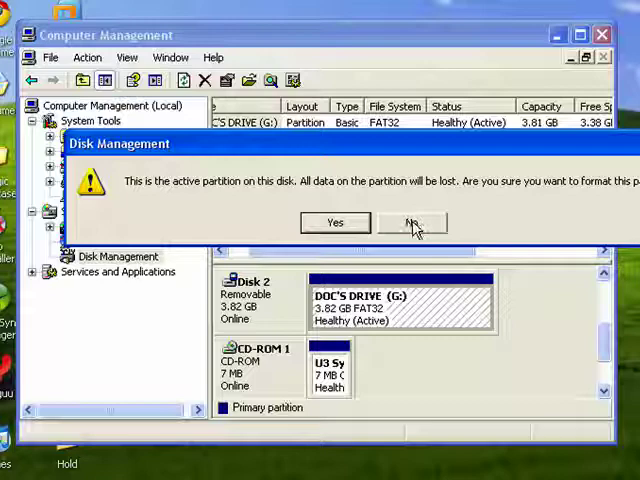
- Answer No to the data-loss warning so DOC'S DRIVE (G:) is not formatted
click(412, 222)
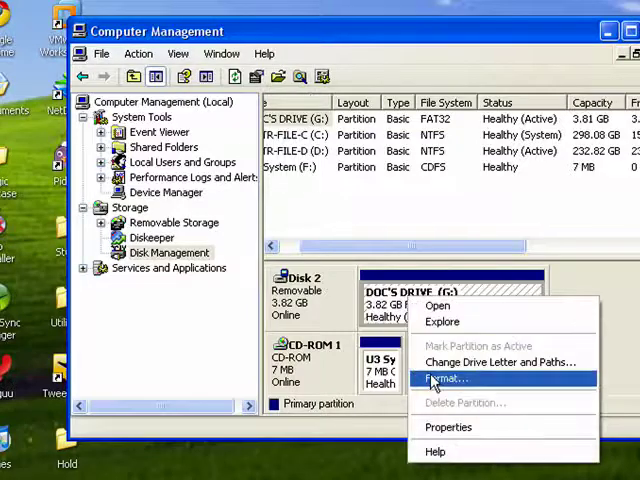
mouse_move(464, 404)
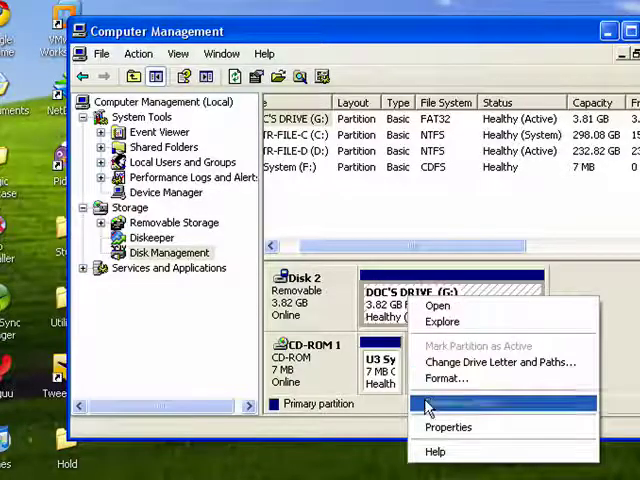